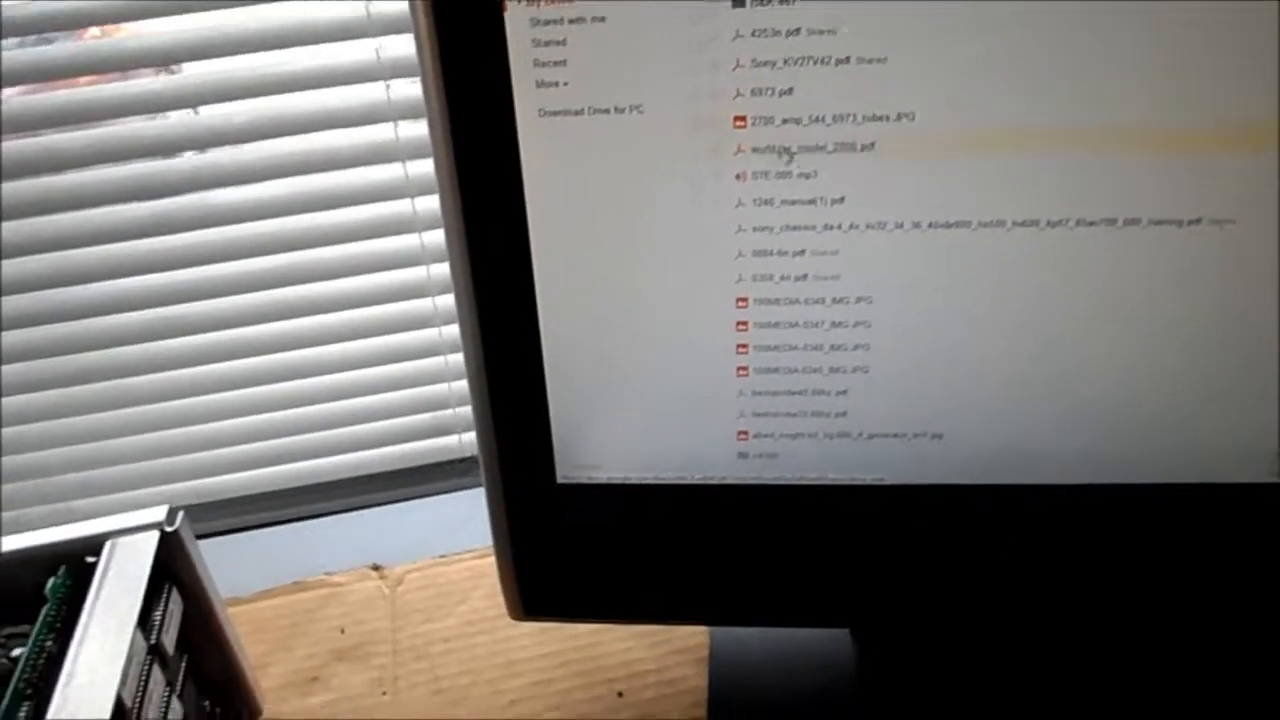
scroll("down", 3)
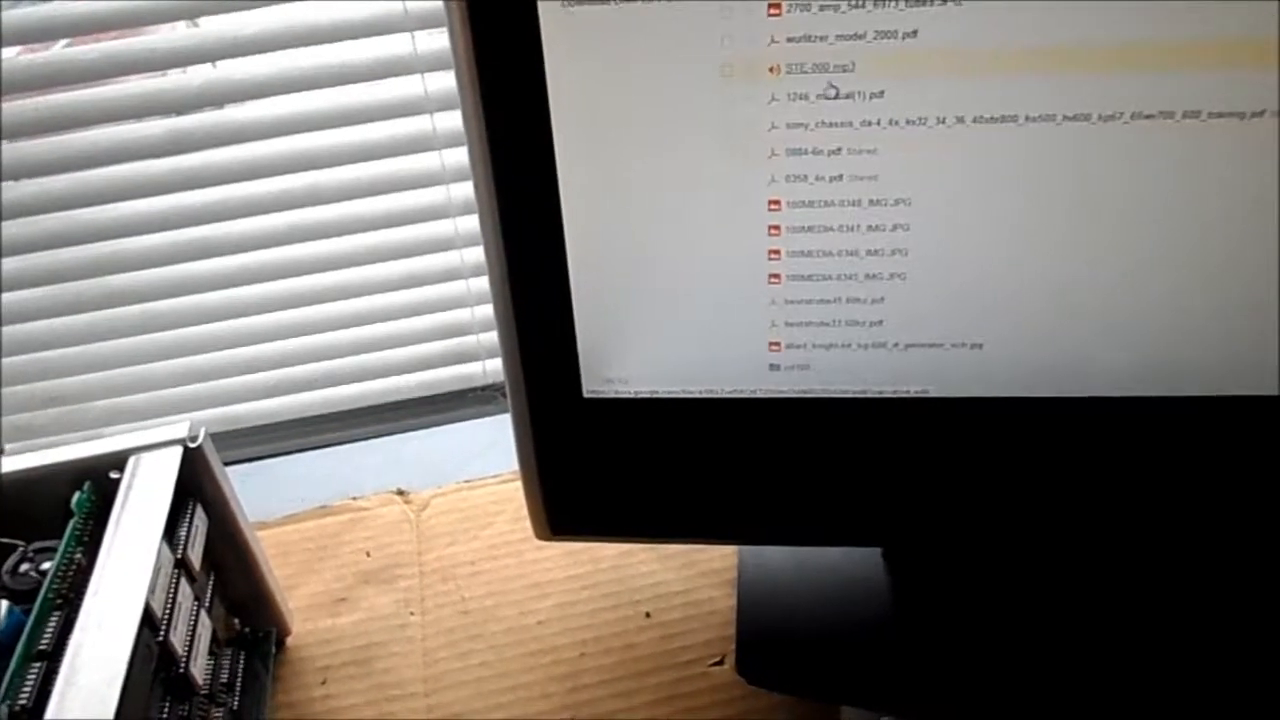
scroll("down", 3)
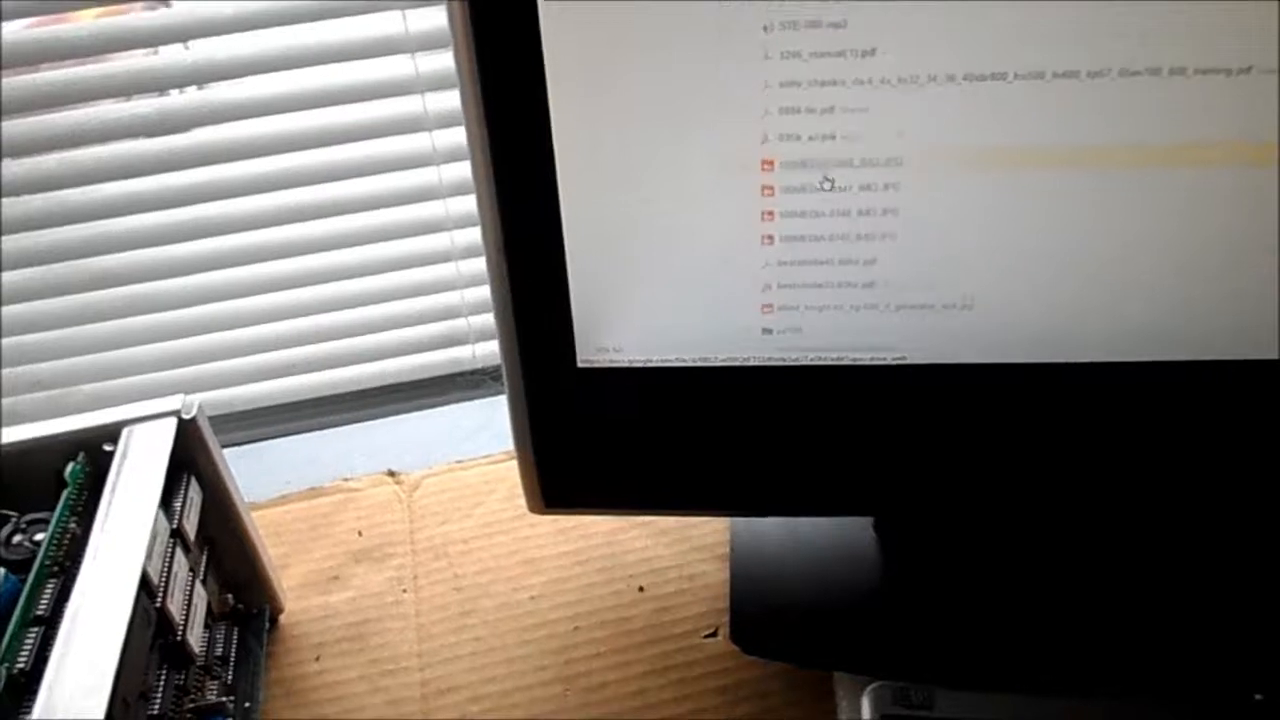
scroll("down", 3)
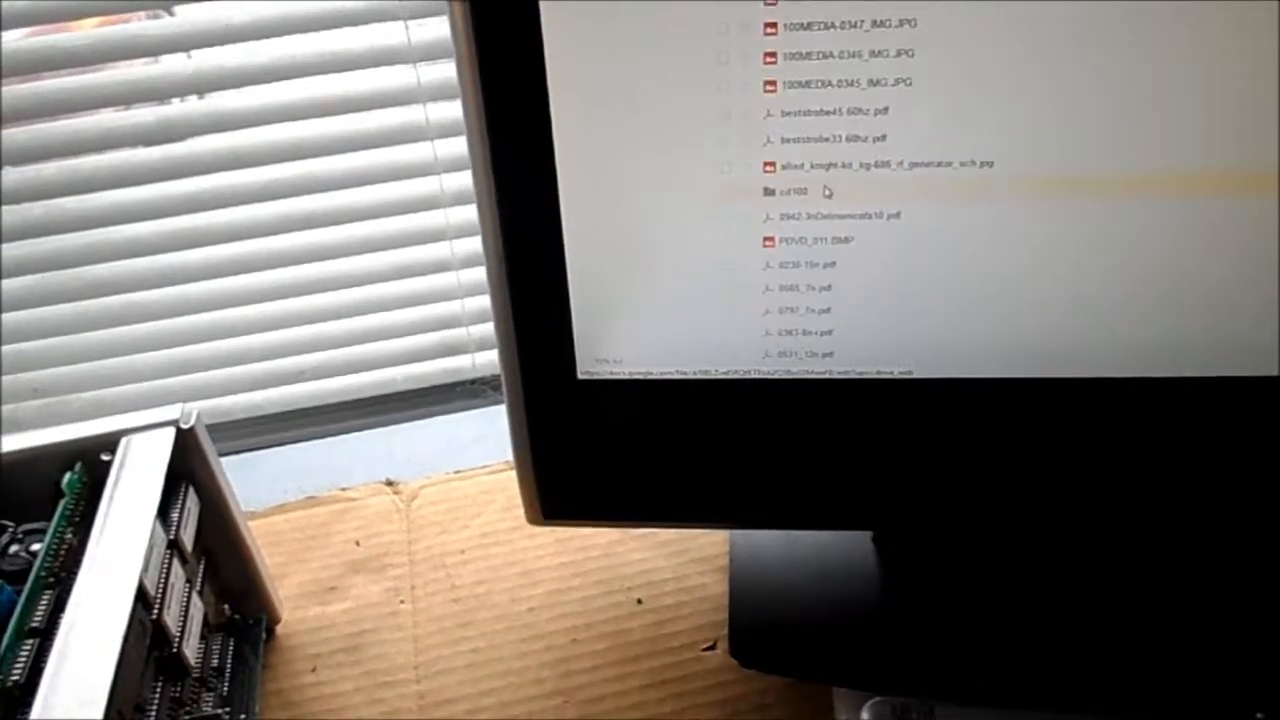
scroll("down", 3)
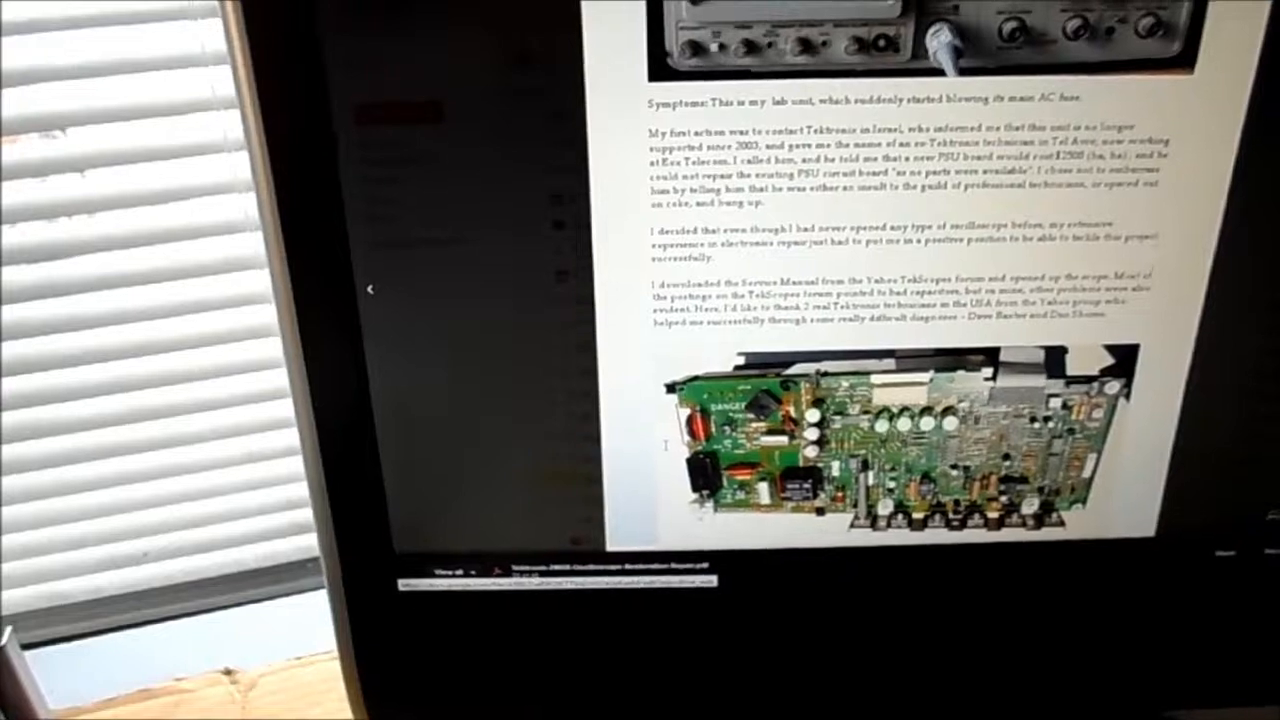
scroll("down", 3)
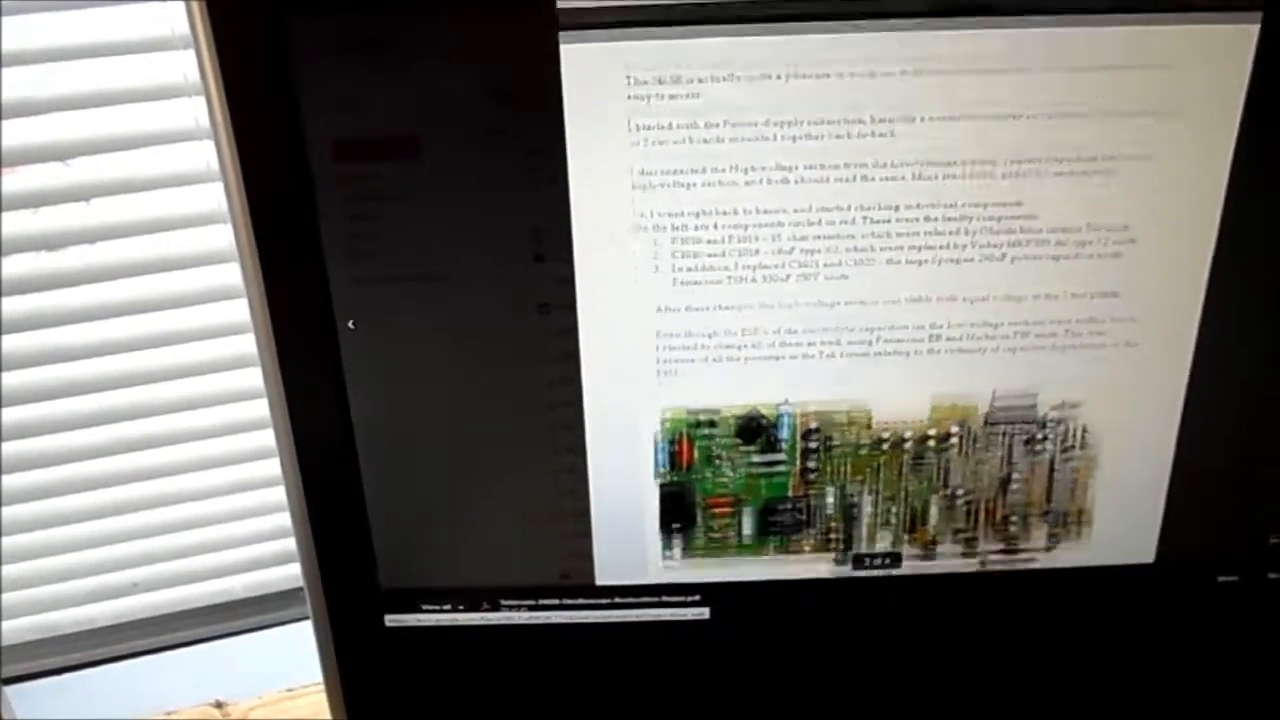
scroll("down", 3)
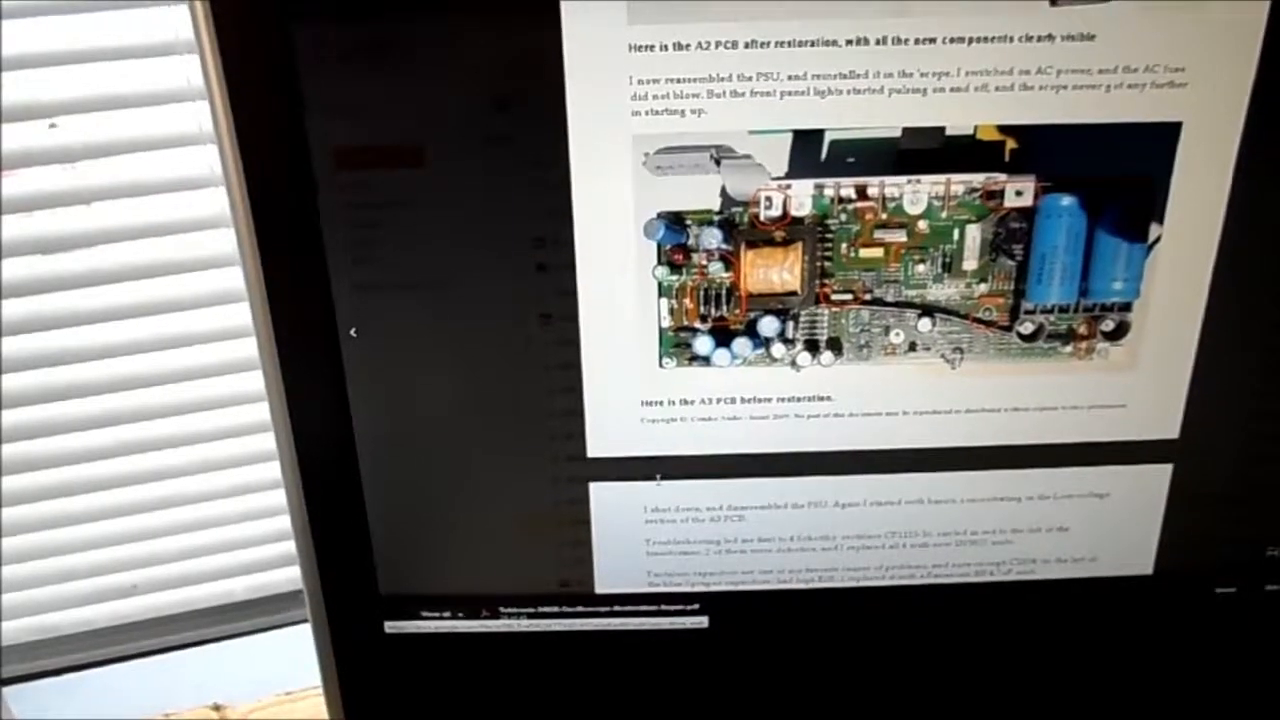
scroll("down", 3)
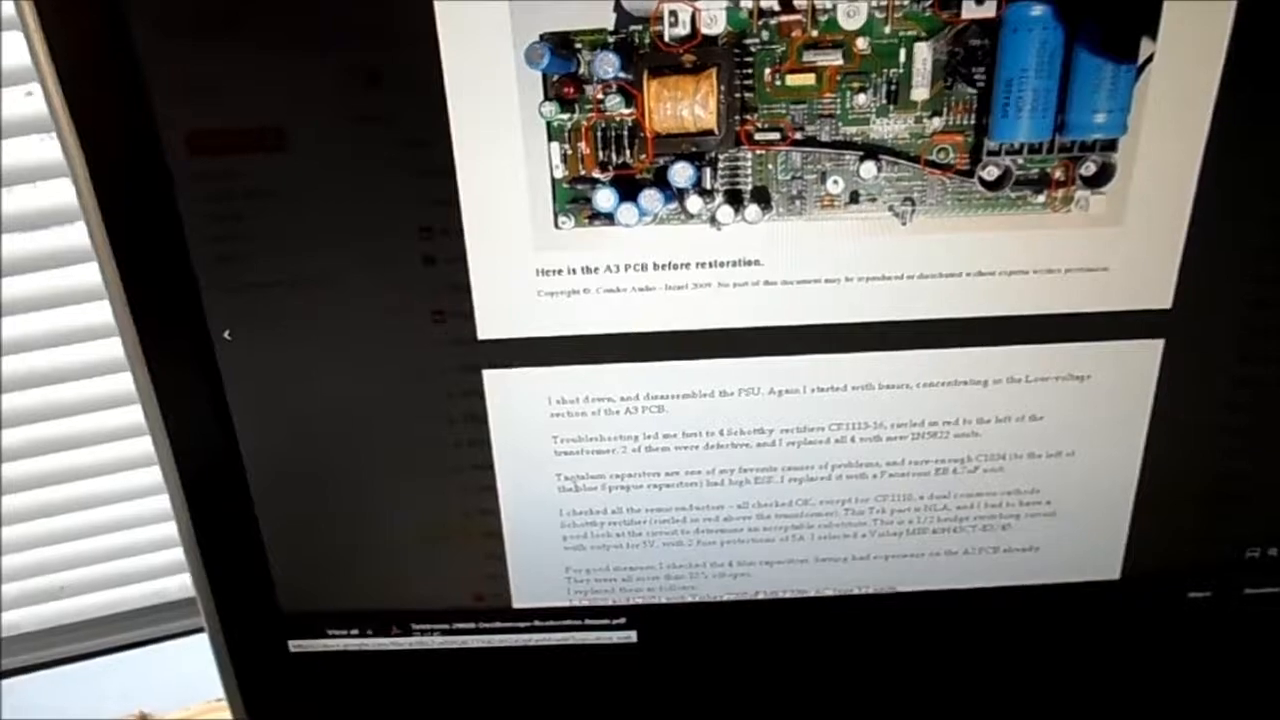
scroll("down", 3)
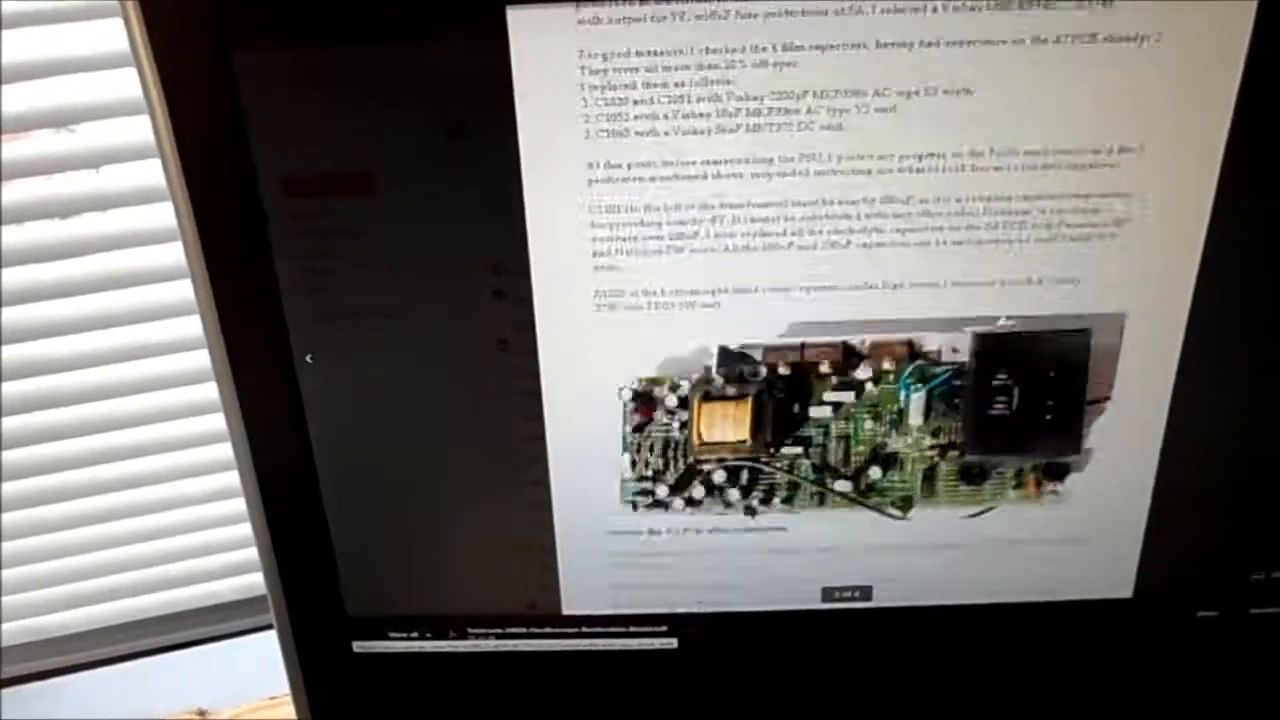
scroll("down", 3)
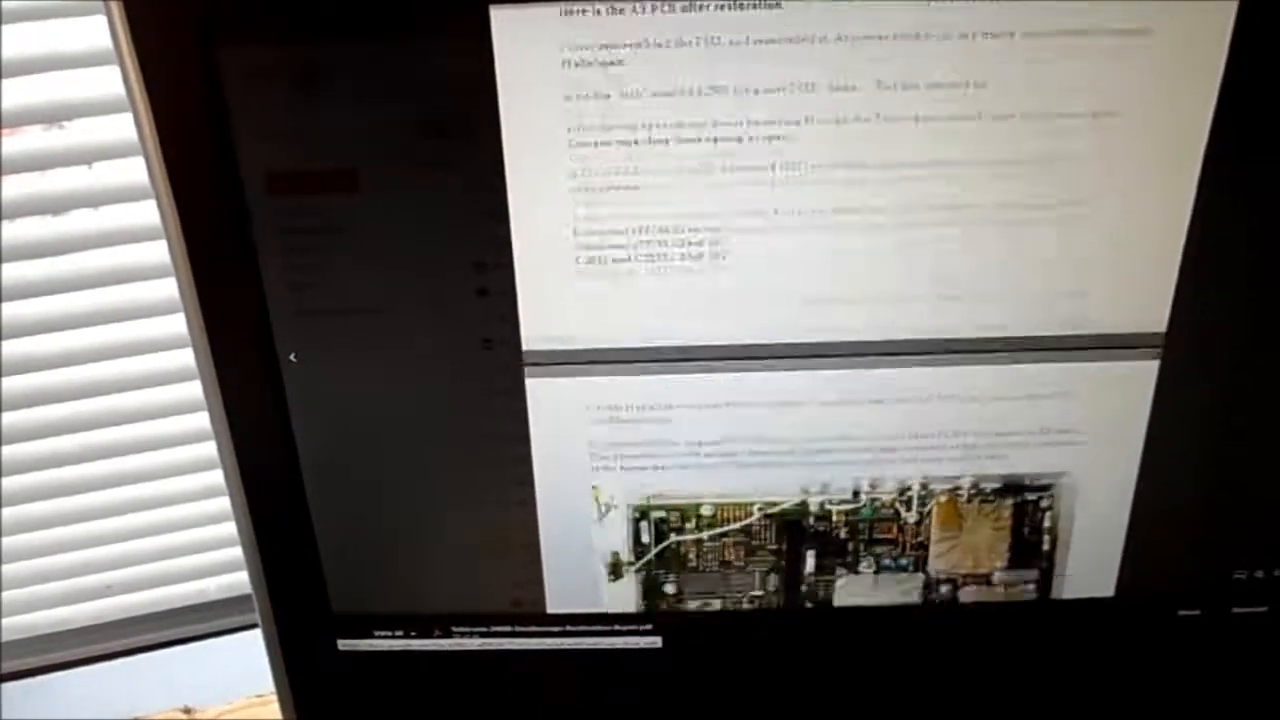
scroll("down", 3)
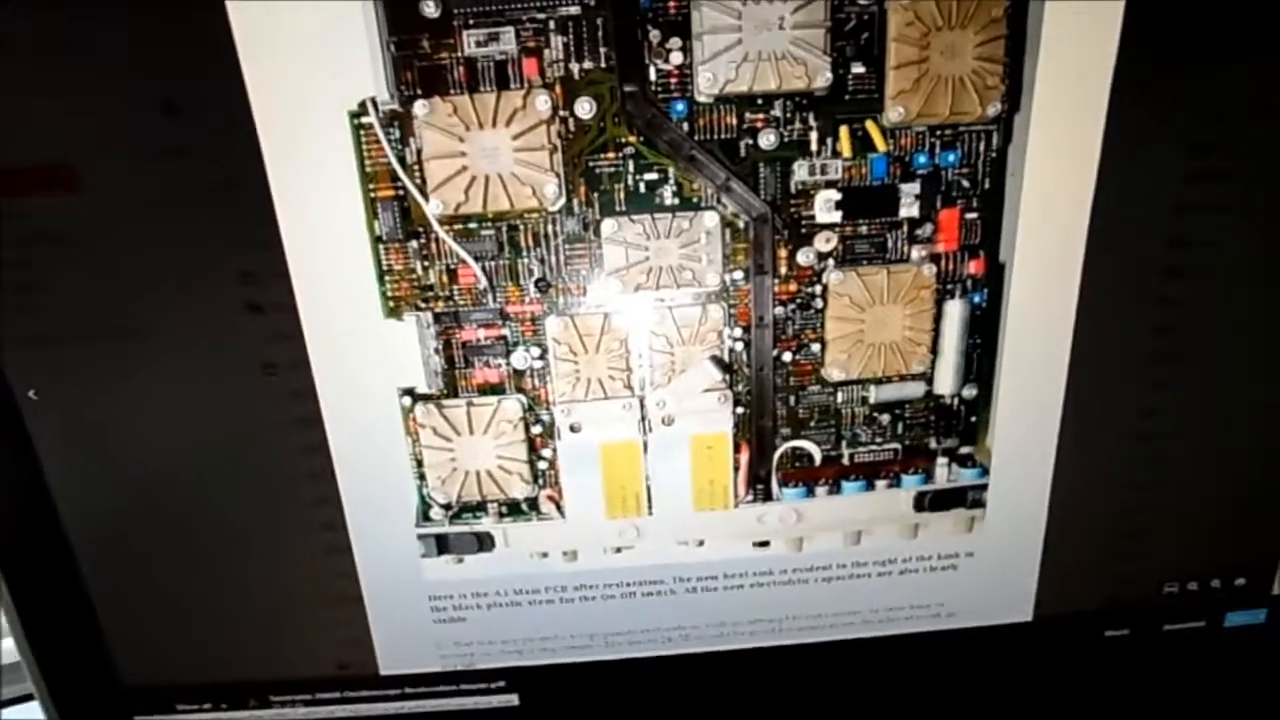
scroll("down", 3)
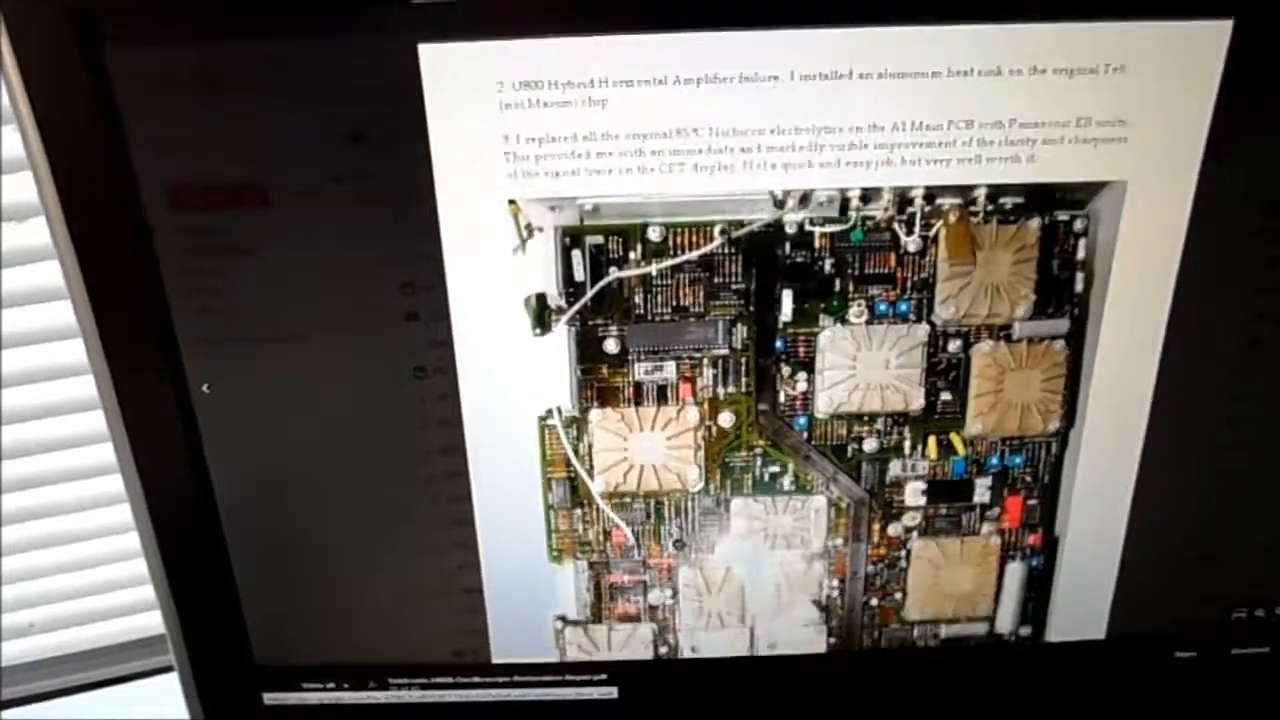
scroll("down", 3)
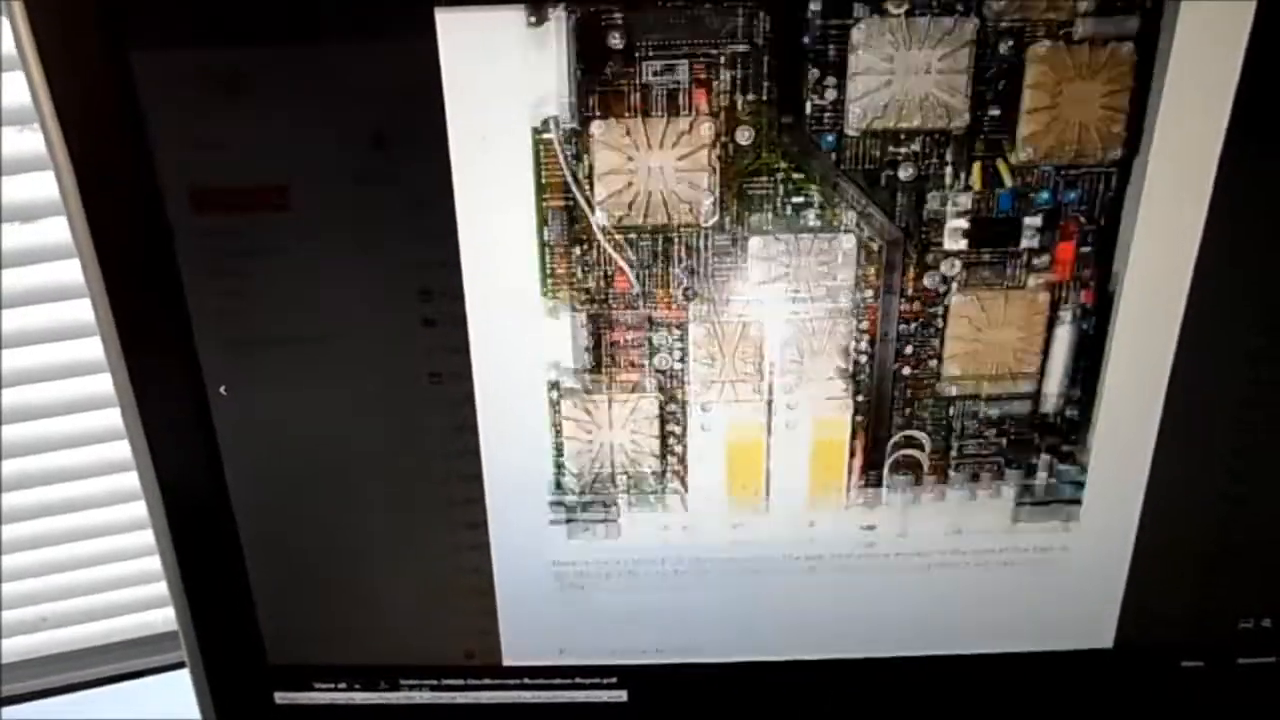
scroll("down", 3)
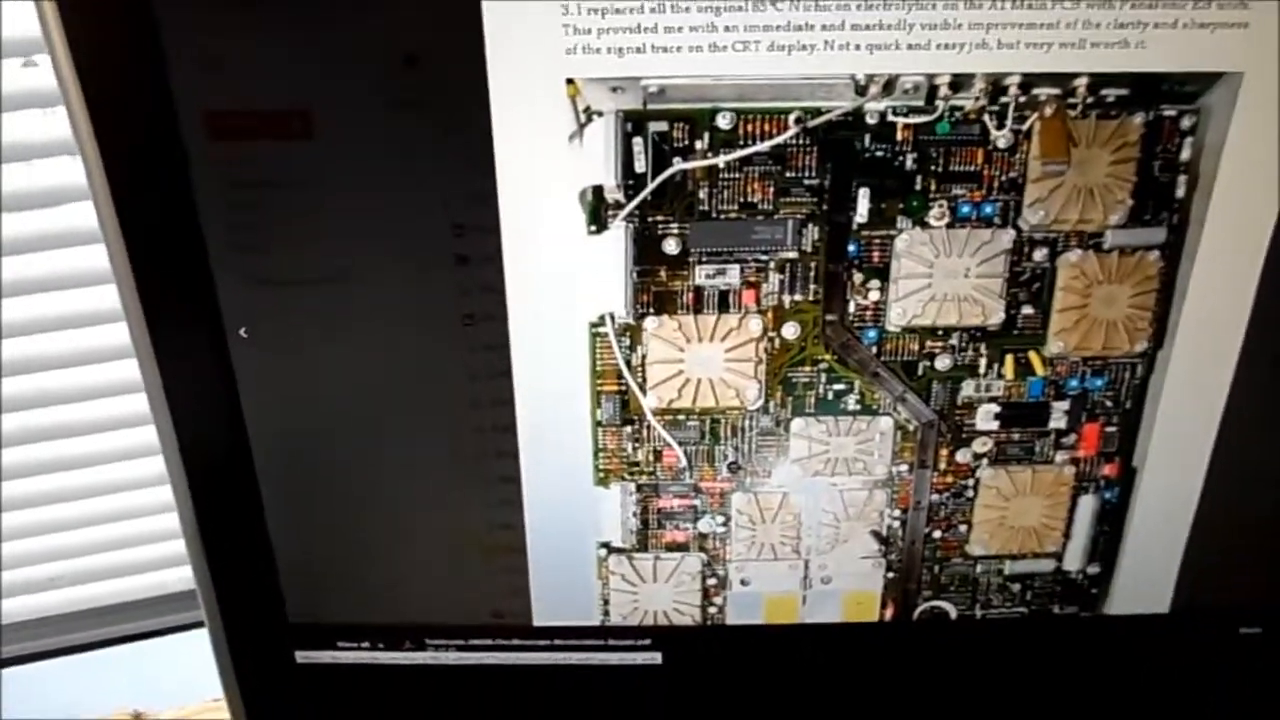